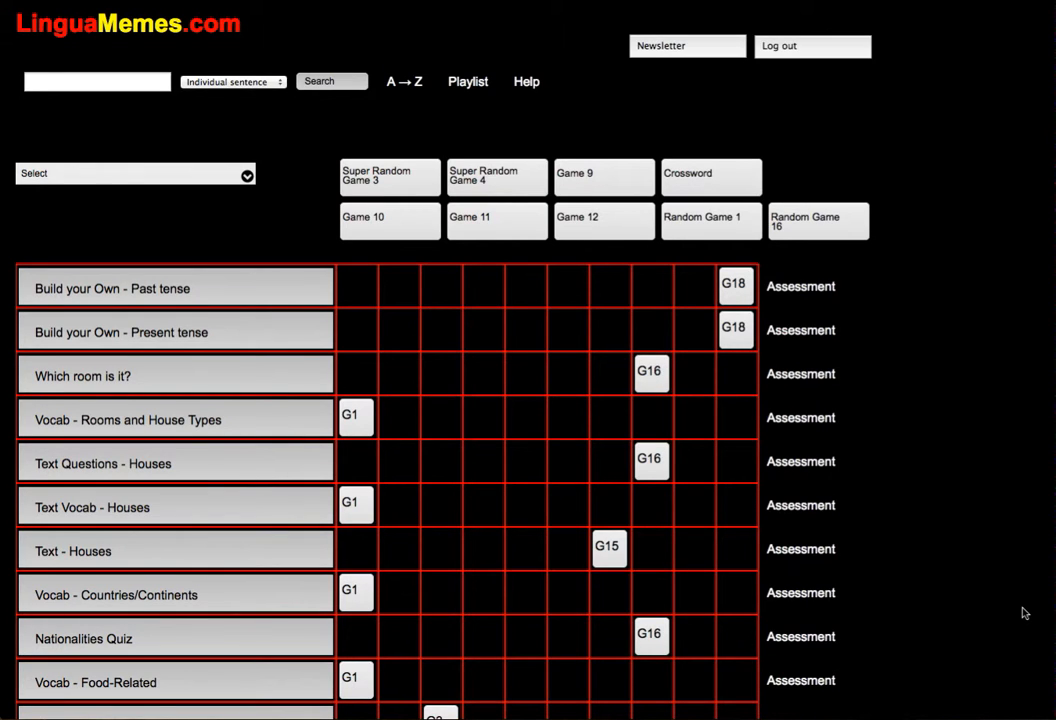
{"action": "mouse_move", "coordinate": [1016, 600]}
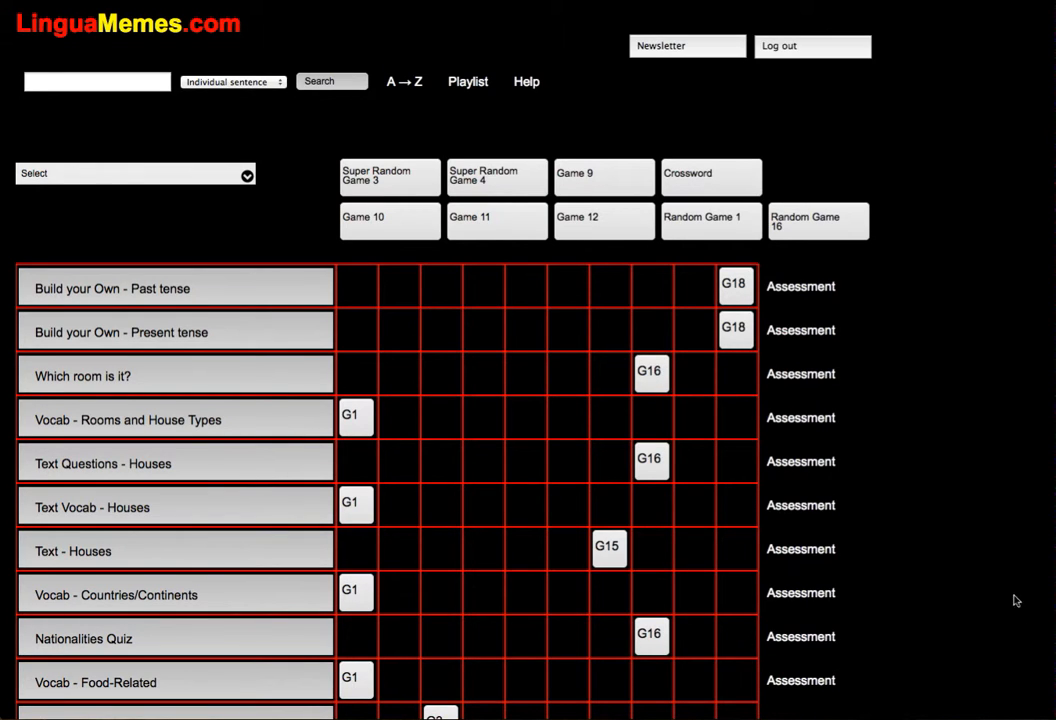
{"action": "mouse_move", "coordinate": [972, 376]}
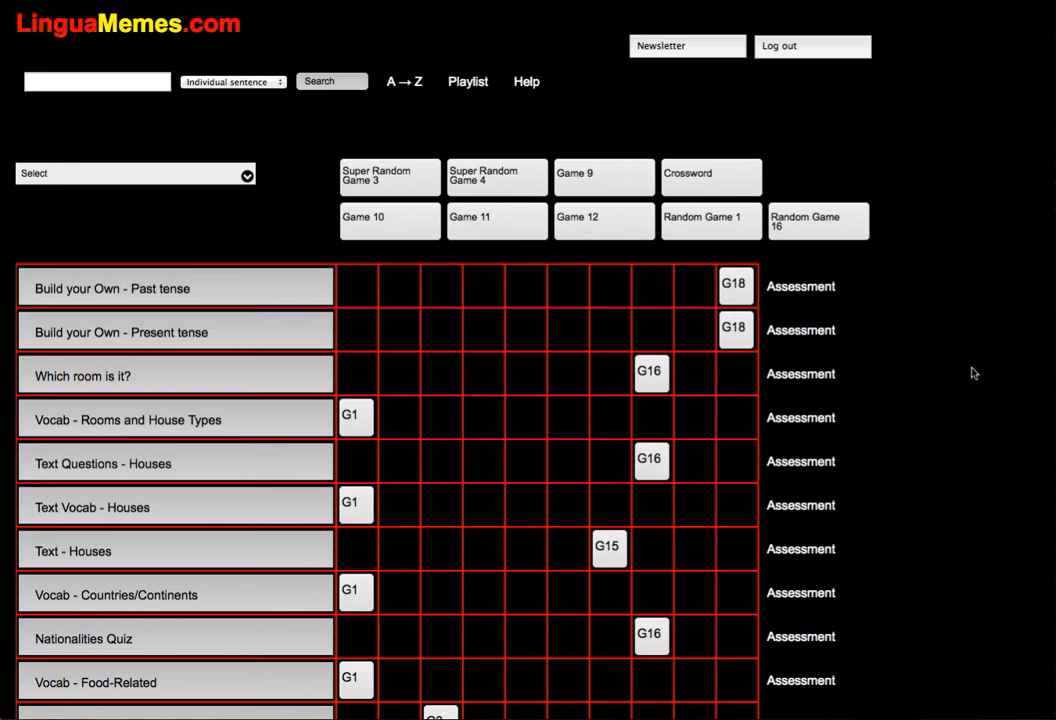
{"action": "mouse_move", "coordinate": [920, 432]}
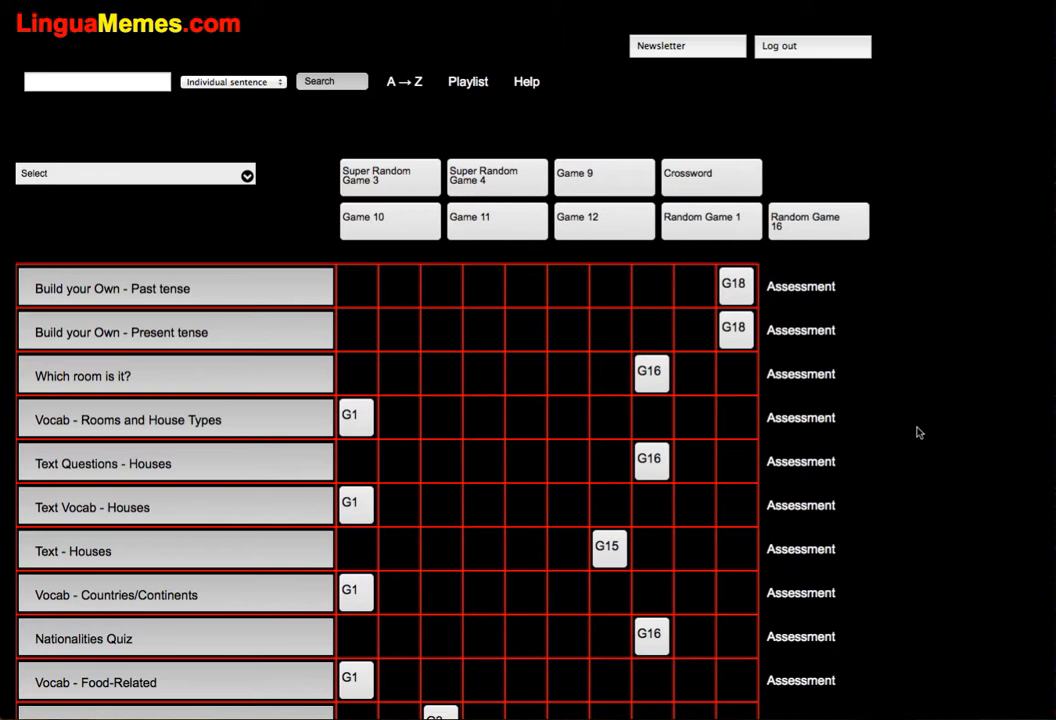
Step: Start Game 18, Build your Own - Present tense, at question 1 '¿Hace cuánto tiempo que vives aquí?'
{"action": "scroll", "scroll_direction": "down", "scroll_amount": 3}
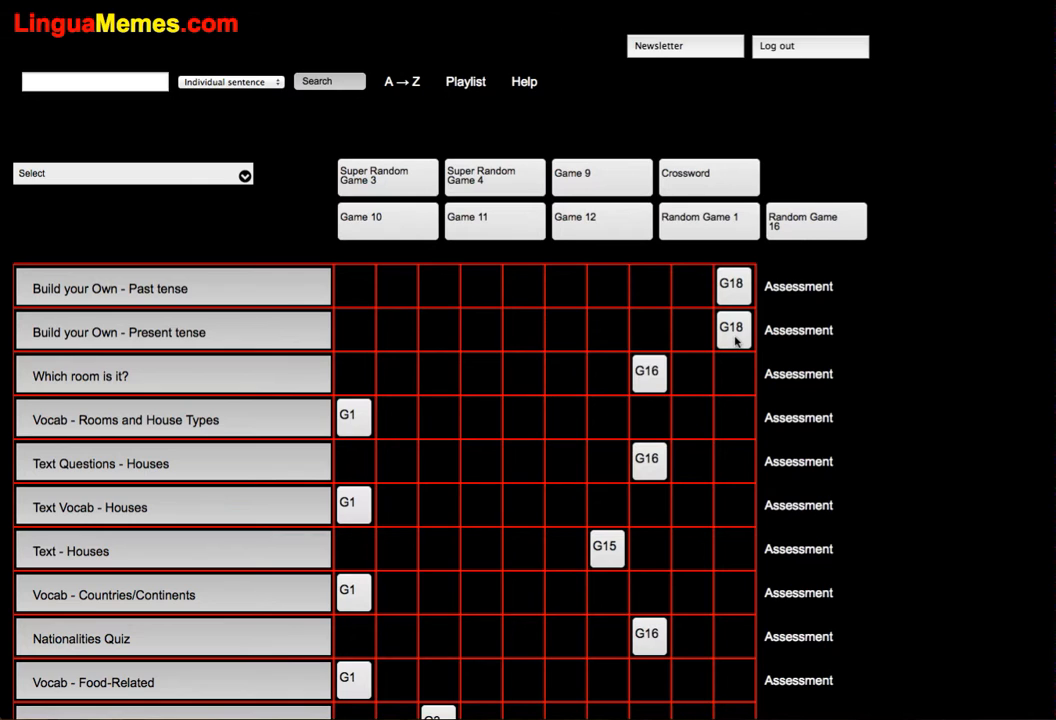
{"action": "mouse_move", "coordinate": [480, 338]}
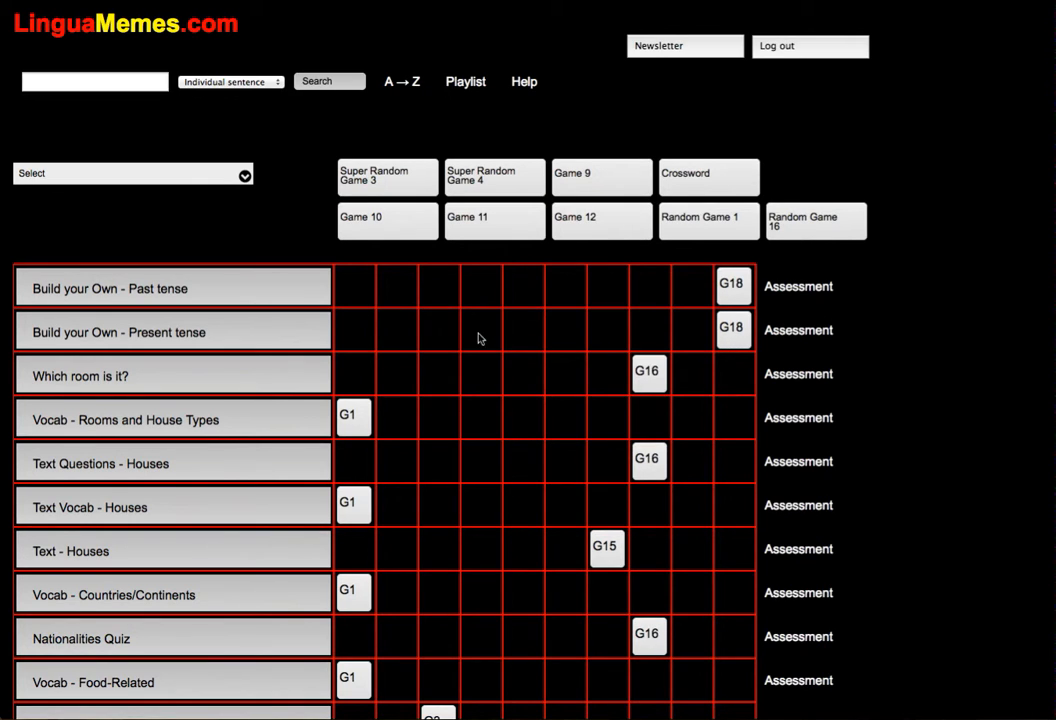
{"action": "mouse_move", "coordinate": [726, 342]}
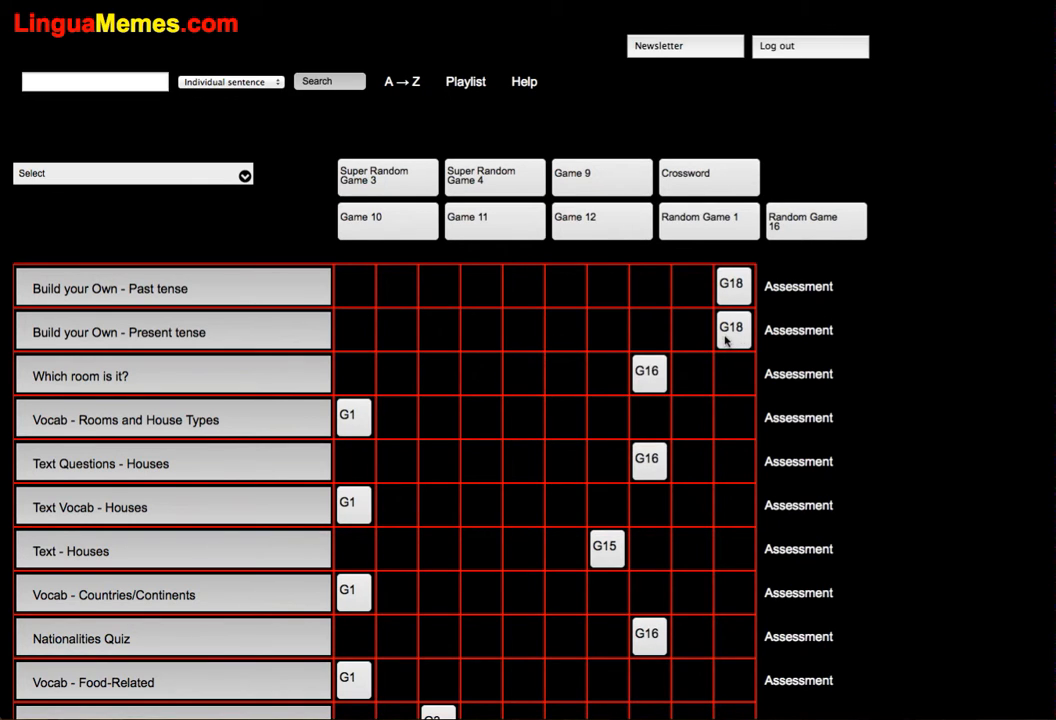
{"action": "mouse_move", "coordinate": [730, 342]}
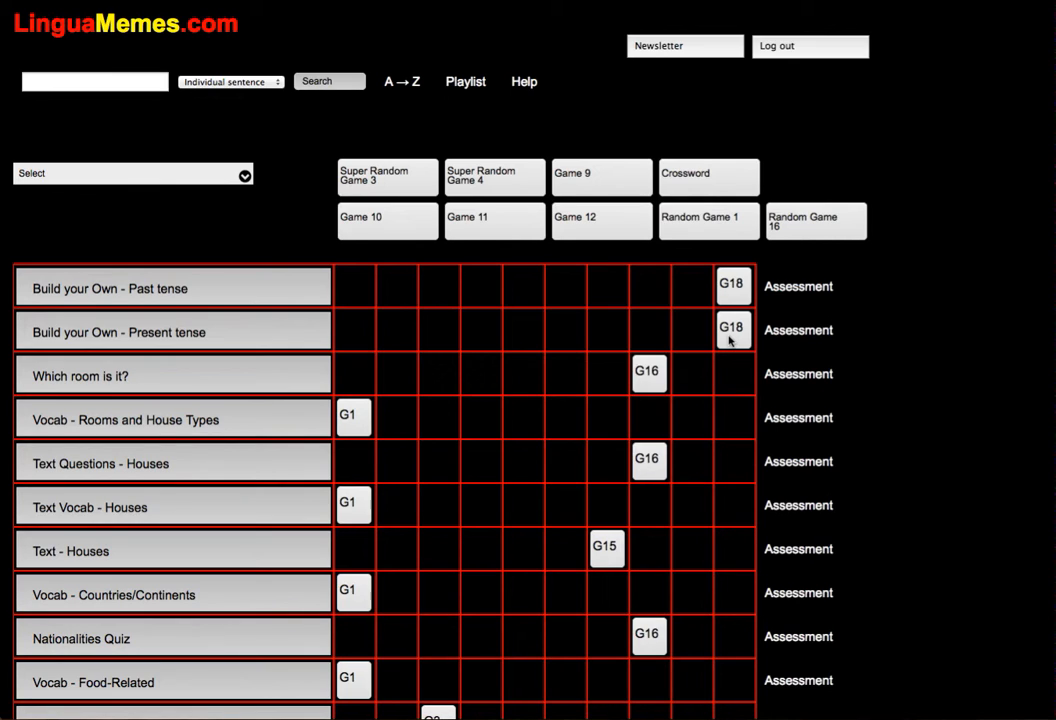
{"action": "mouse_move", "coordinate": [732, 344]}
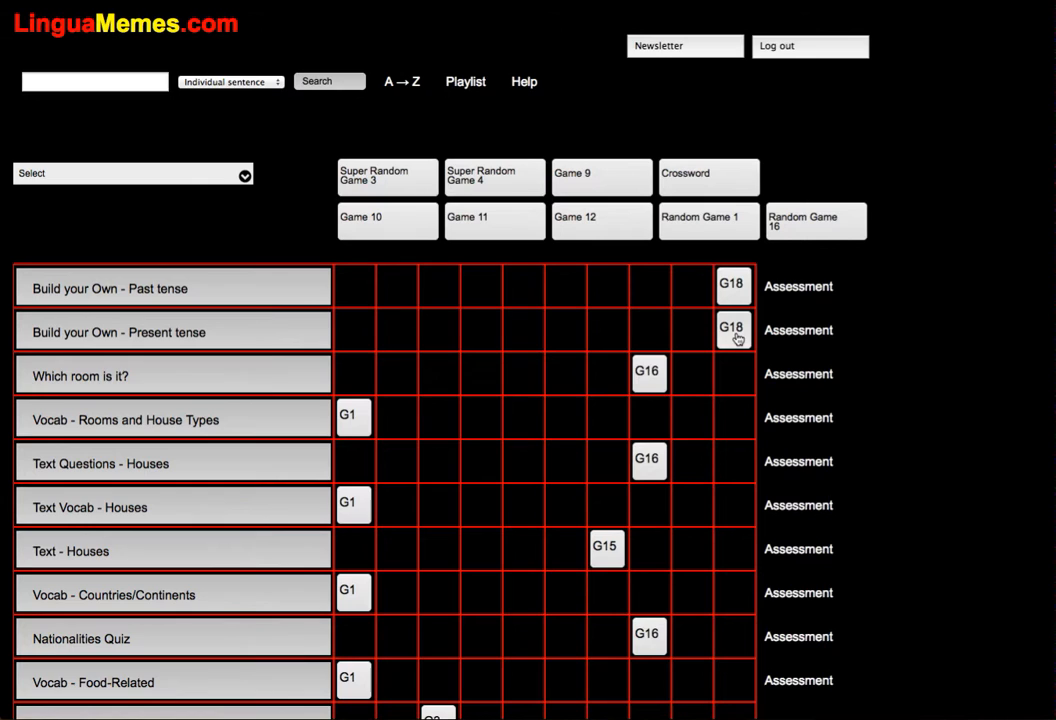
{"action": "left_click", "coordinate": [732, 330]}
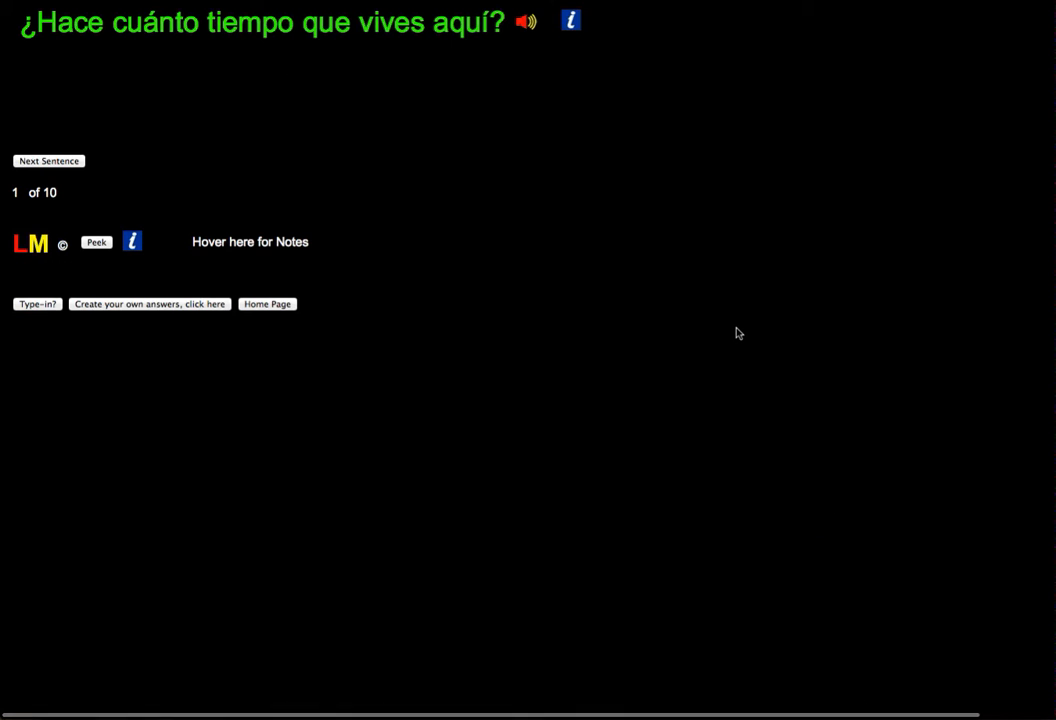
{"action": "mouse_move", "coordinate": [372, 124]}
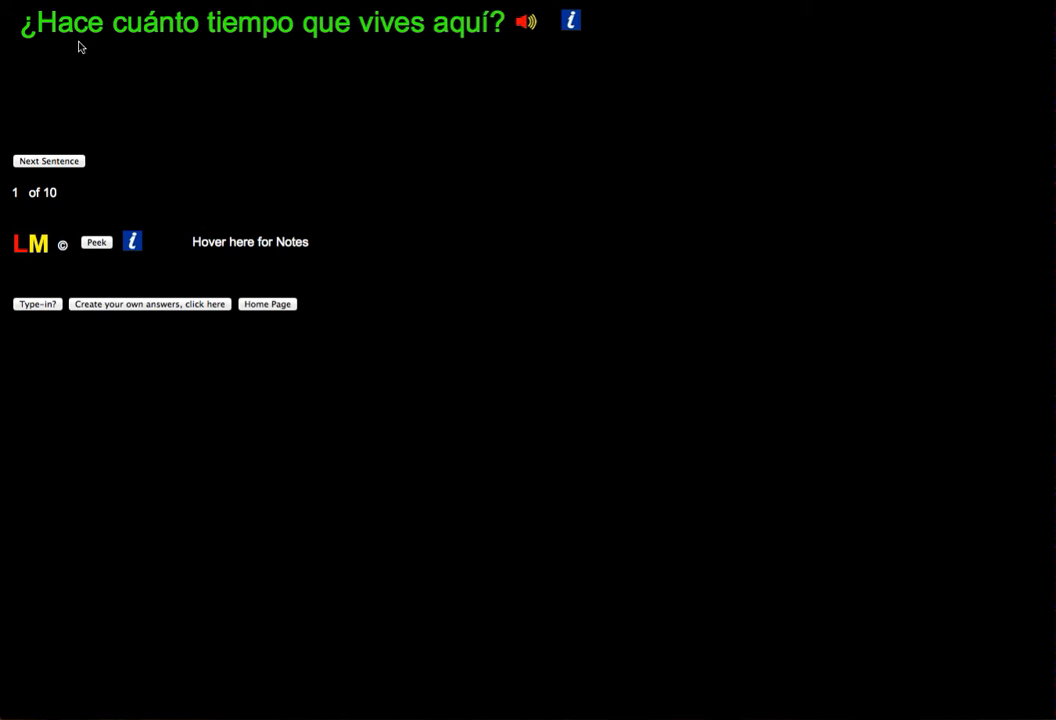
{"action": "mouse_move", "coordinate": [120, 36]}
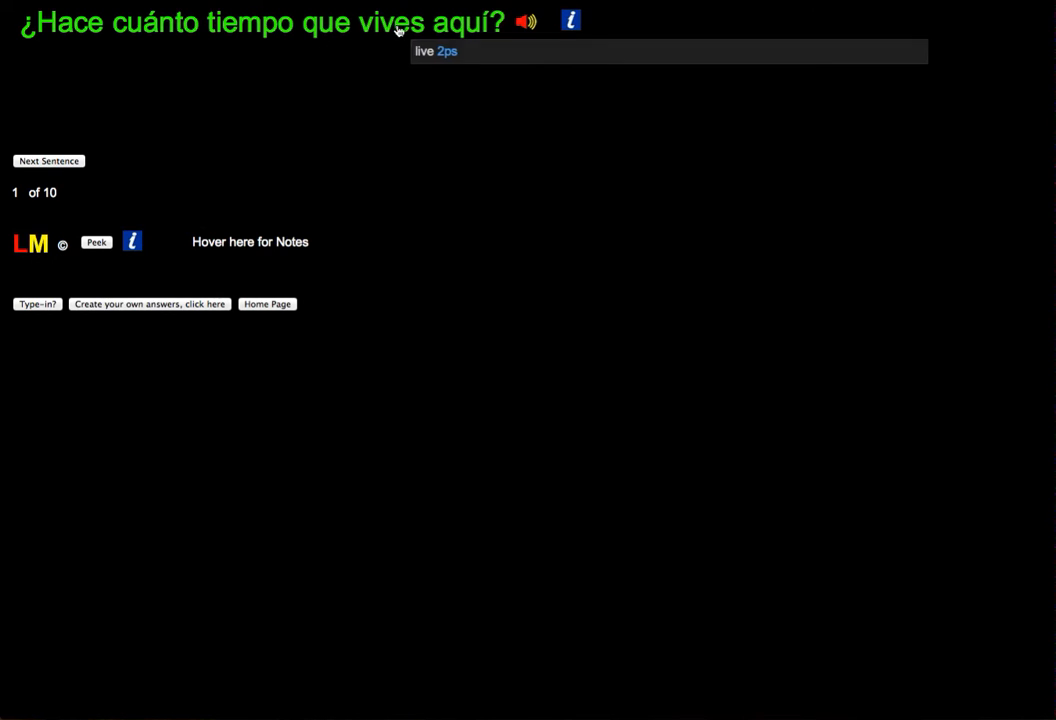
{"action": "mouse_move", "coordinate": [442, 32]}
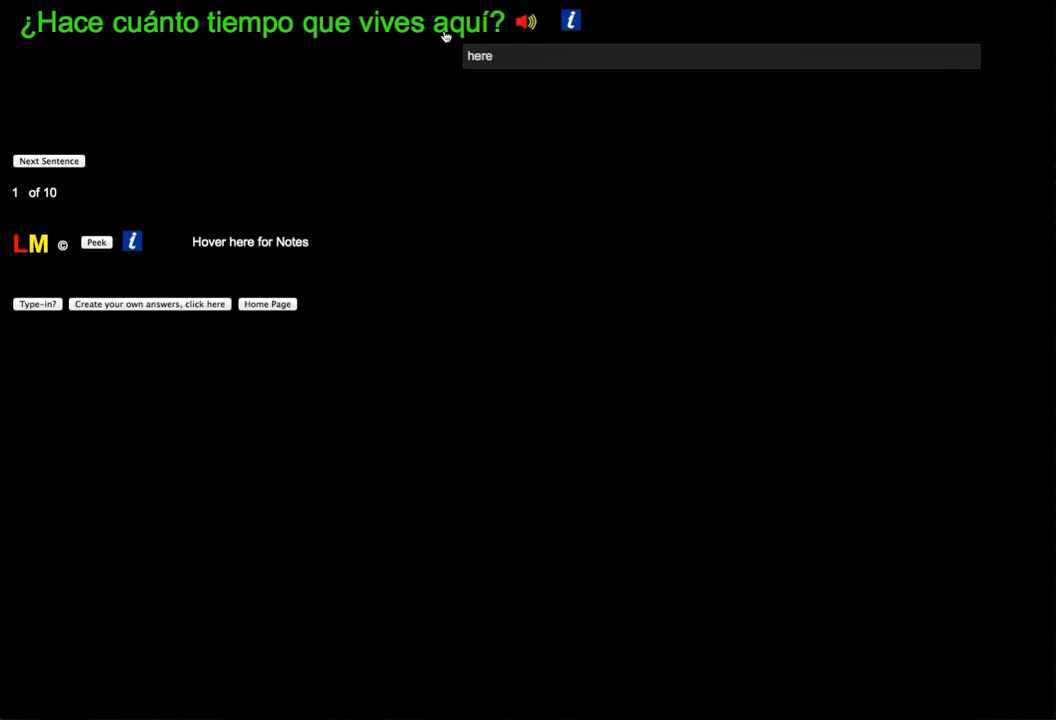
{"action": "mouse_move", "coordinate": [60, 76]}
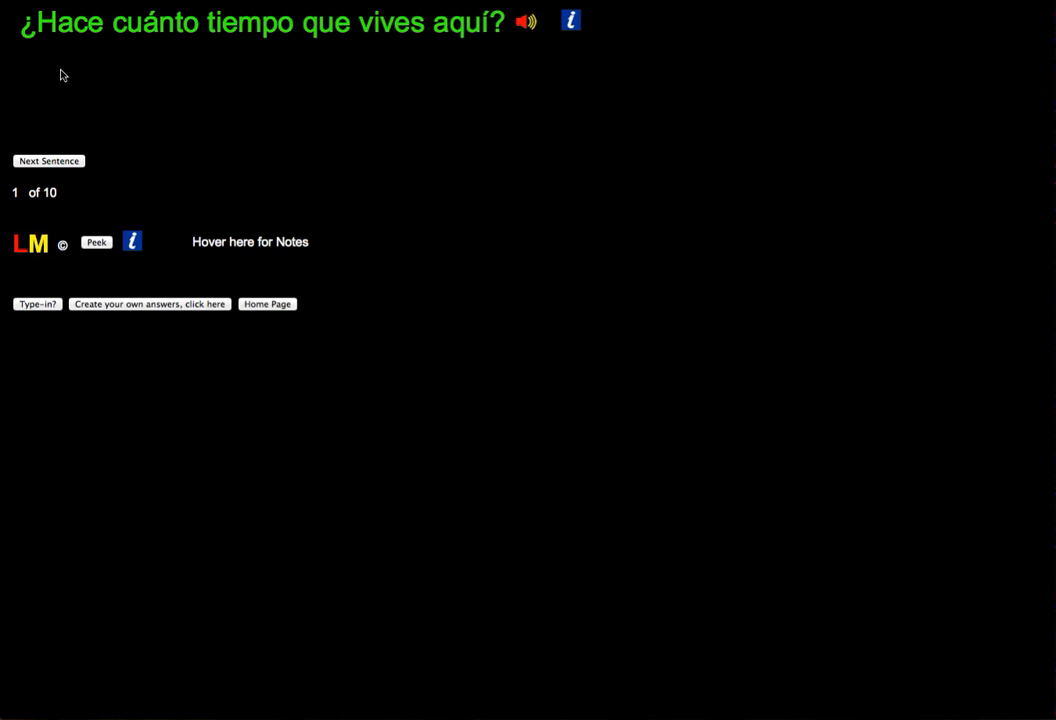
{"action": "mouse_move", "coordinate": [244, 32]}
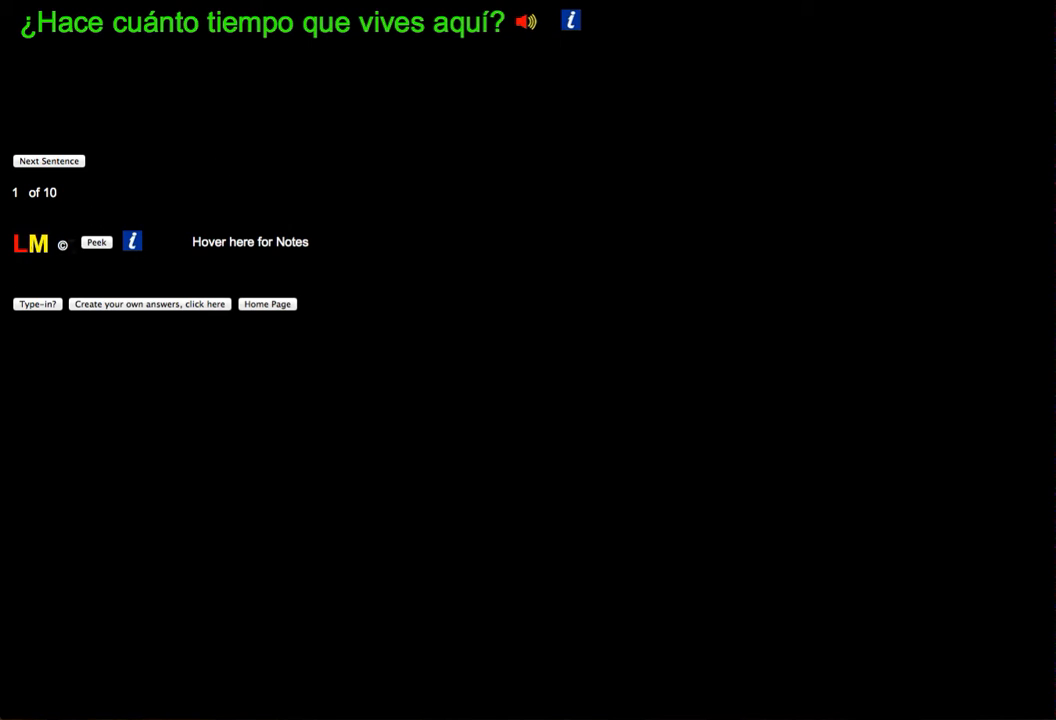
{"action": "mouse_move", "coordinate": [108, 248]}
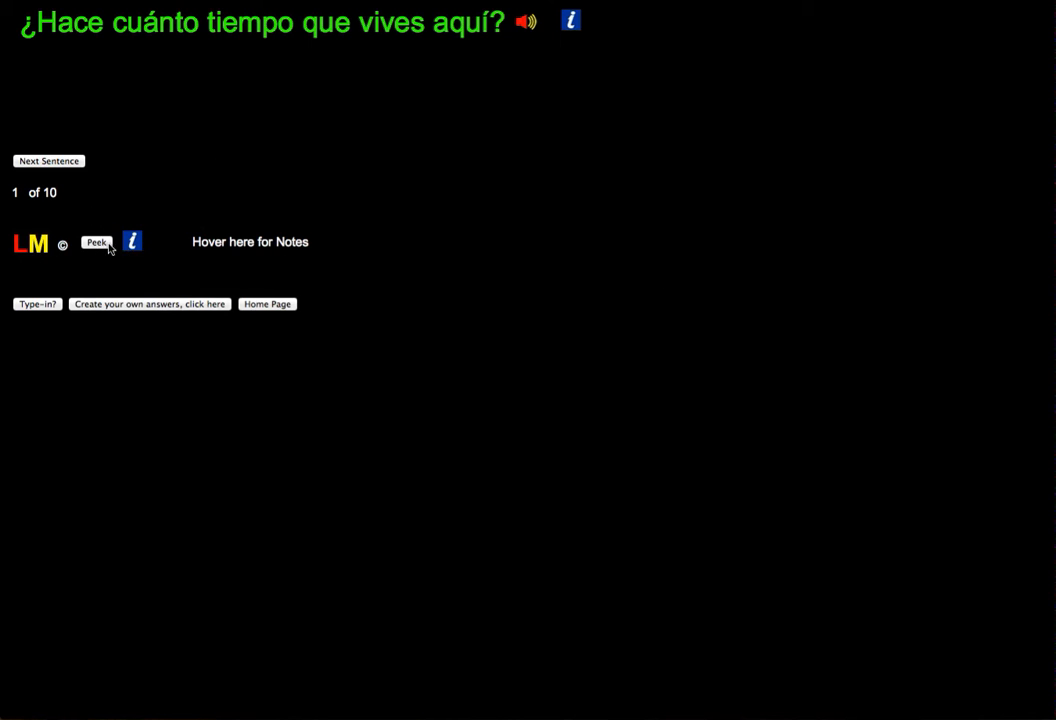
{"action": "left_click", "coordinate": [98, 242]}
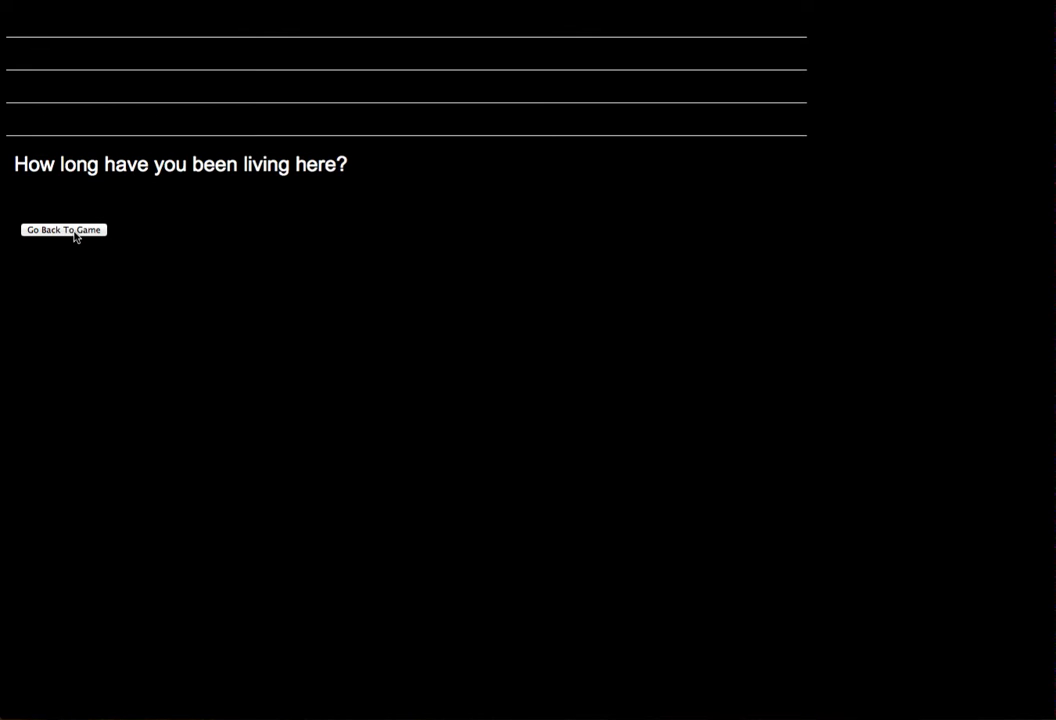
{"action": "left_click", "coordinate": [64, 228]}
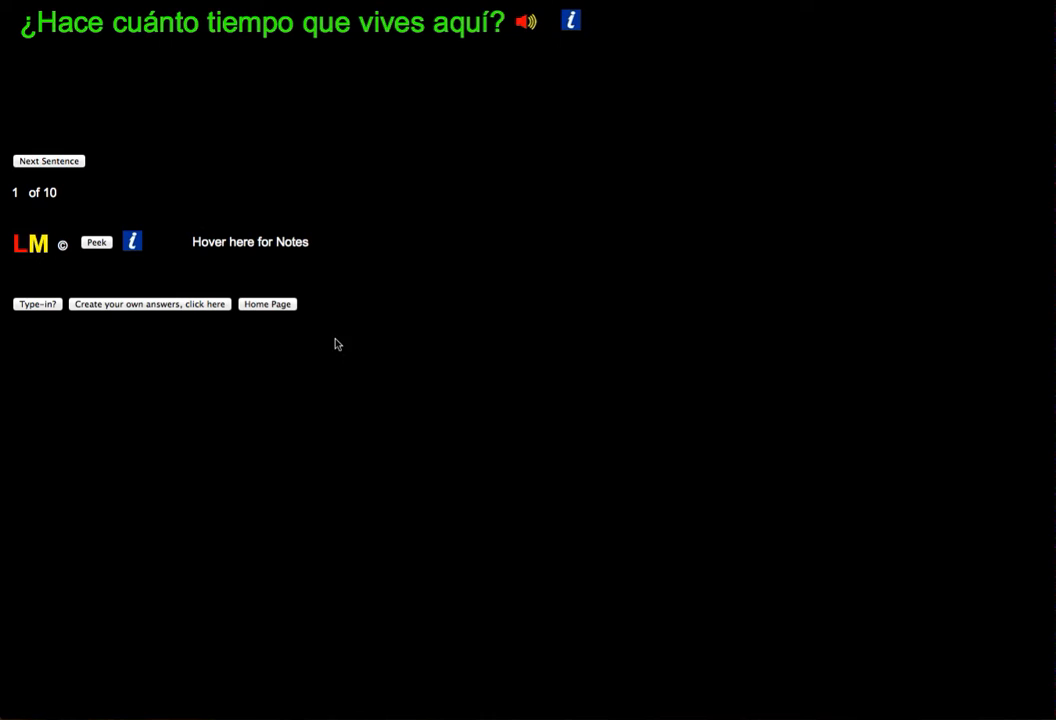
{"action": "mouse_move", "coordinate": [128, 308]}
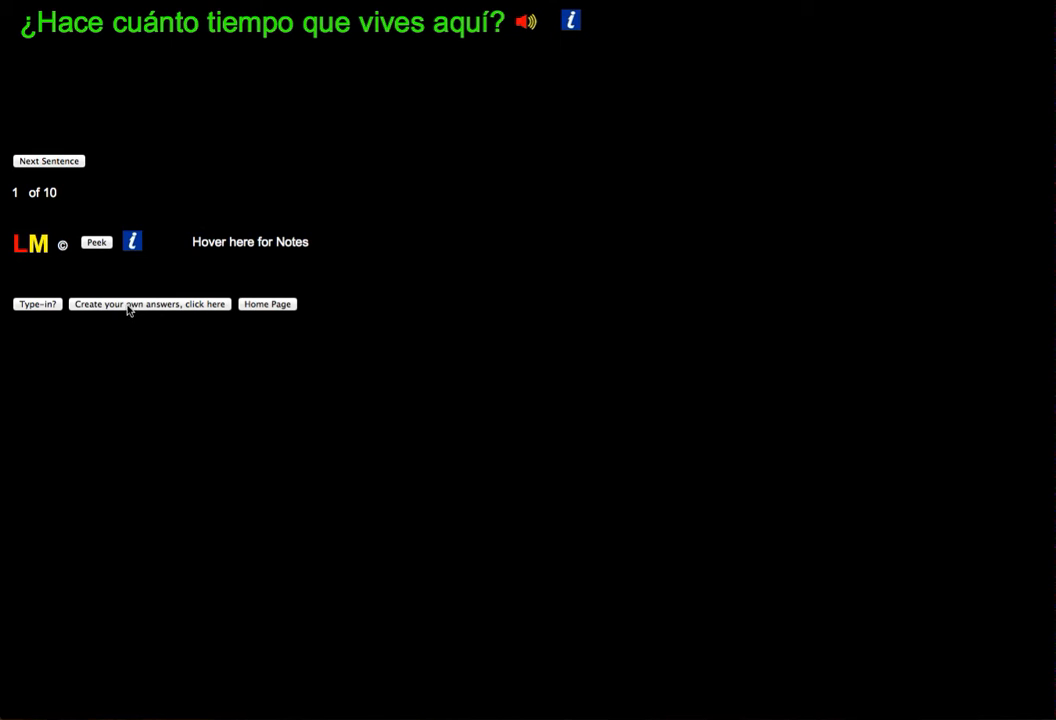
{"action": "mouse_move", "coordinate": [200, 312]}
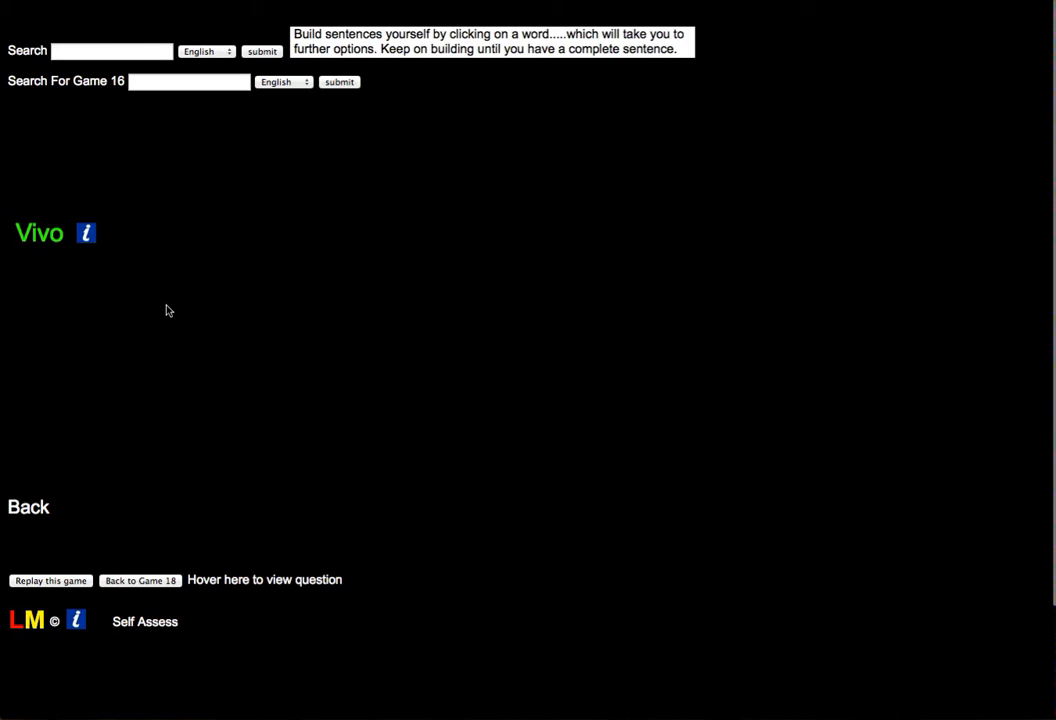
{"action": "mouse_move", "coordinate": [34, 308]}
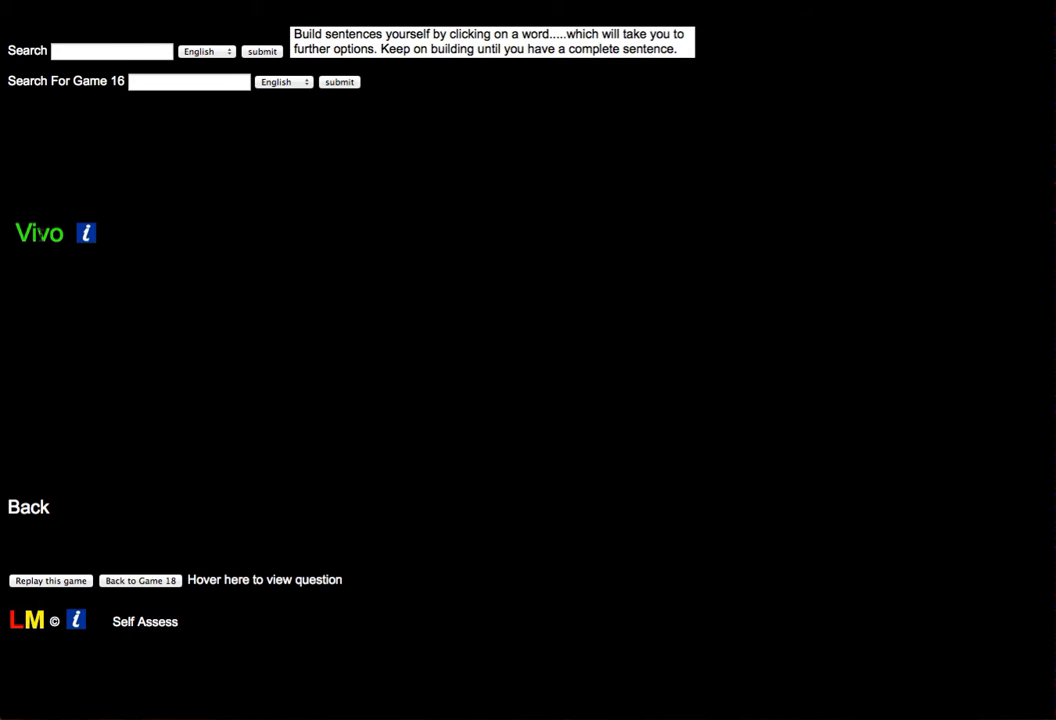
Step: Assemble 'Vivo' + 'en este piso' + 'desde hace tres meses' into the complete answer
{"action": "left_click", "coordinate": [40, 232]}
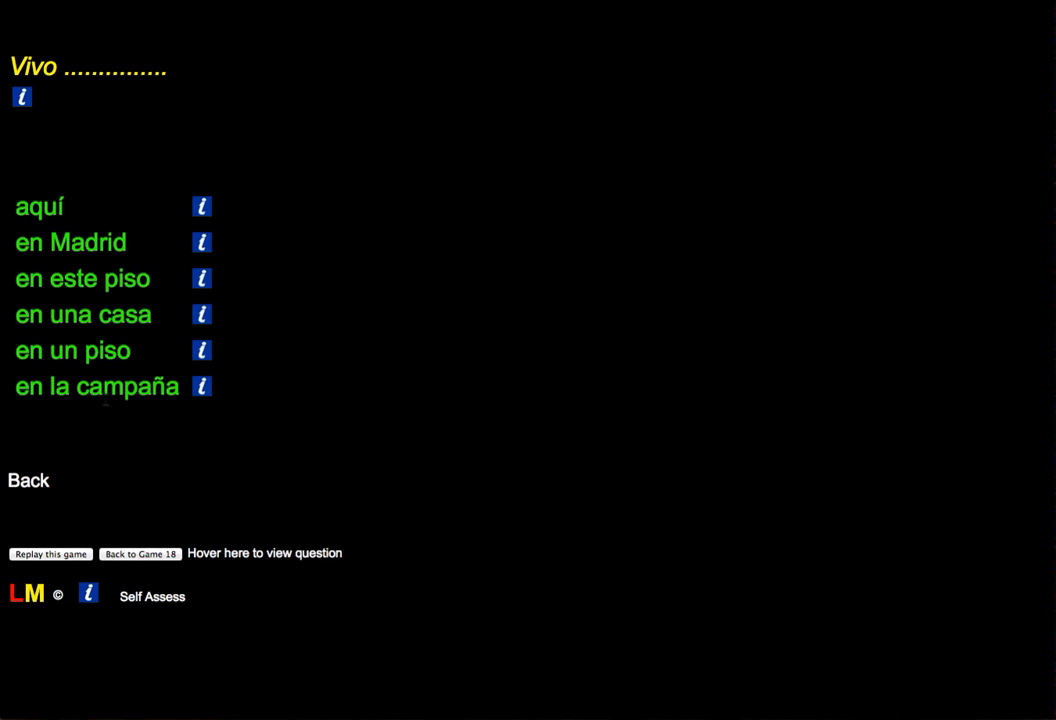
{"action": "mouse_move", "coordinate": [200, 206]}
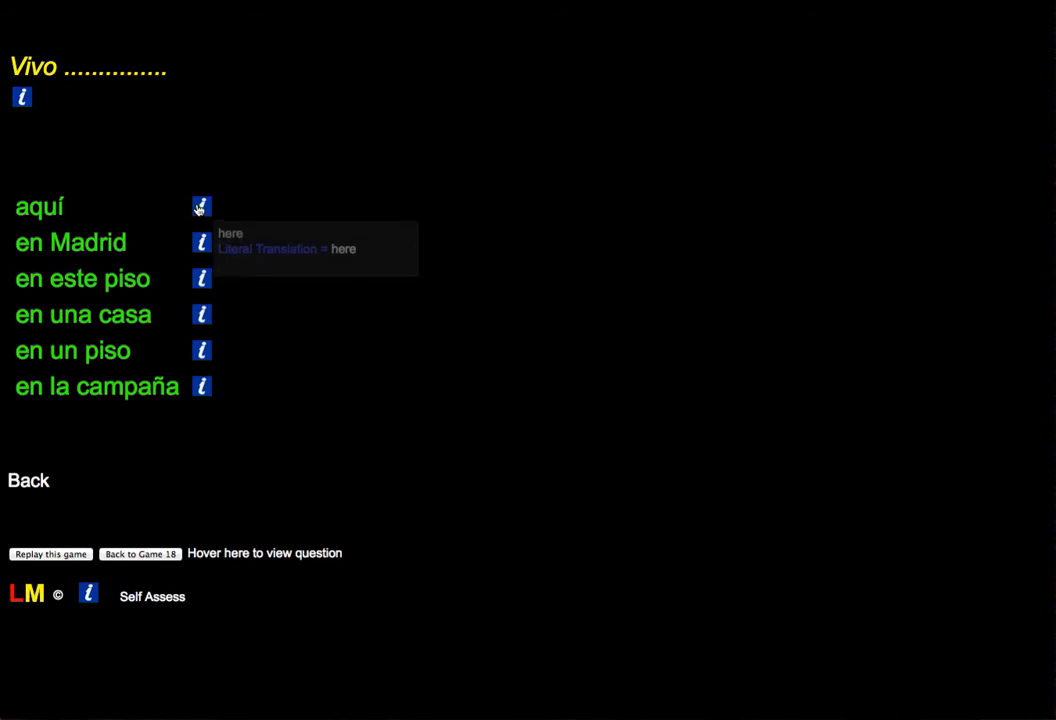
{"action": "mouse_move", "coordinate": [200, 244]}
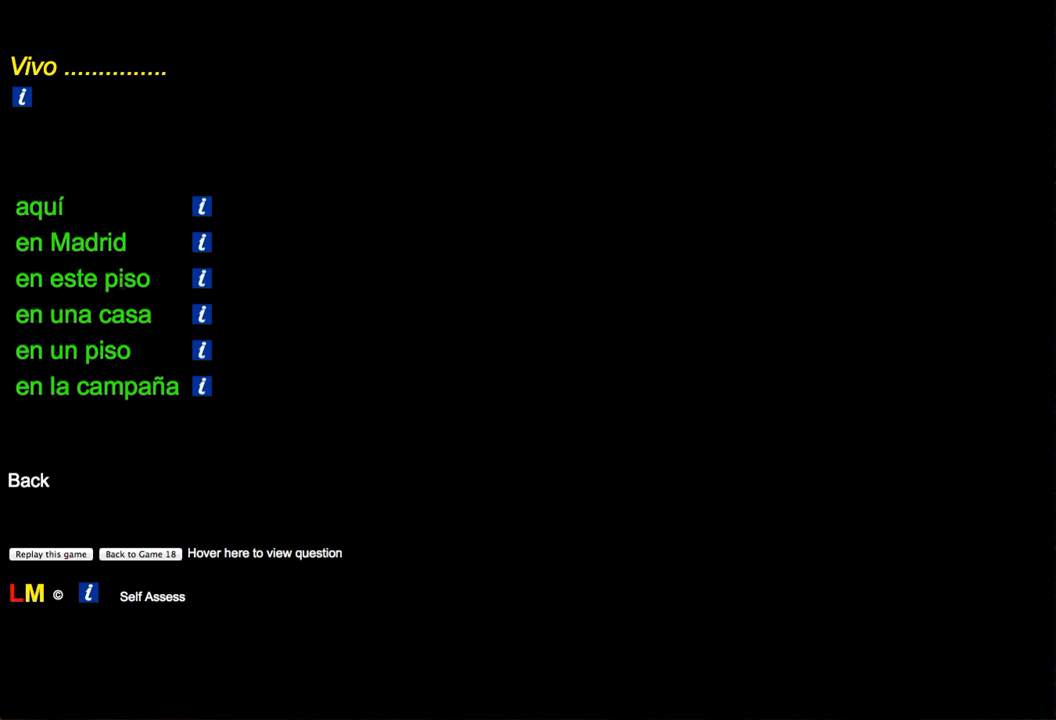
{"action": "left_click", "coordinate": [82, 278]}
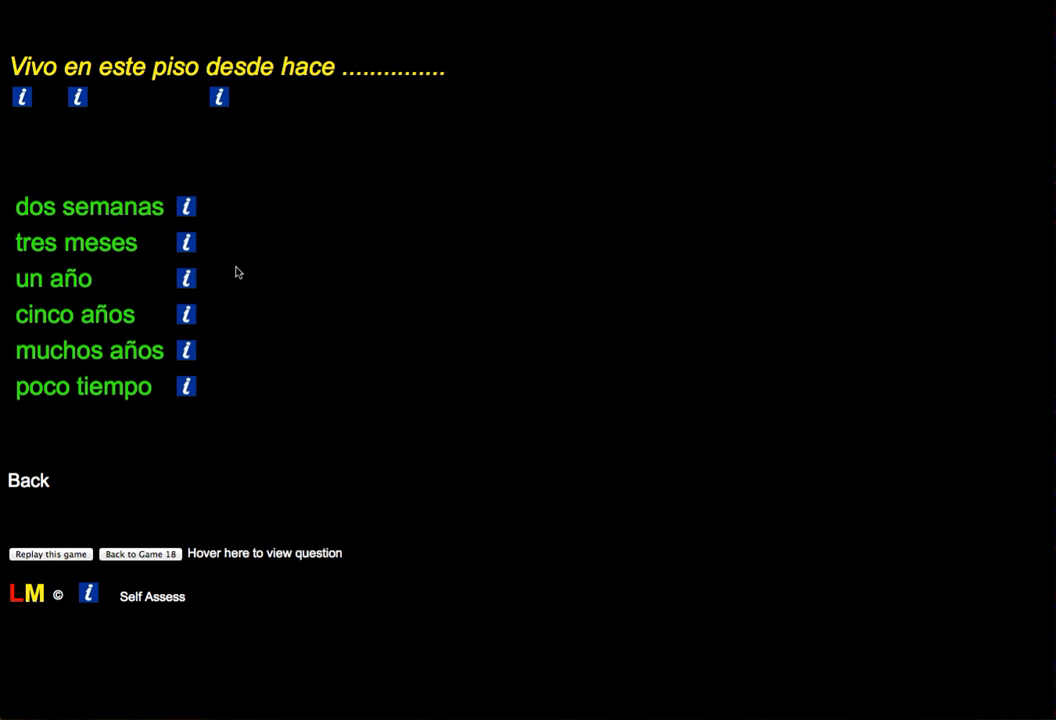
{"action": "mouse_move", "coordinate": [186, 242]}
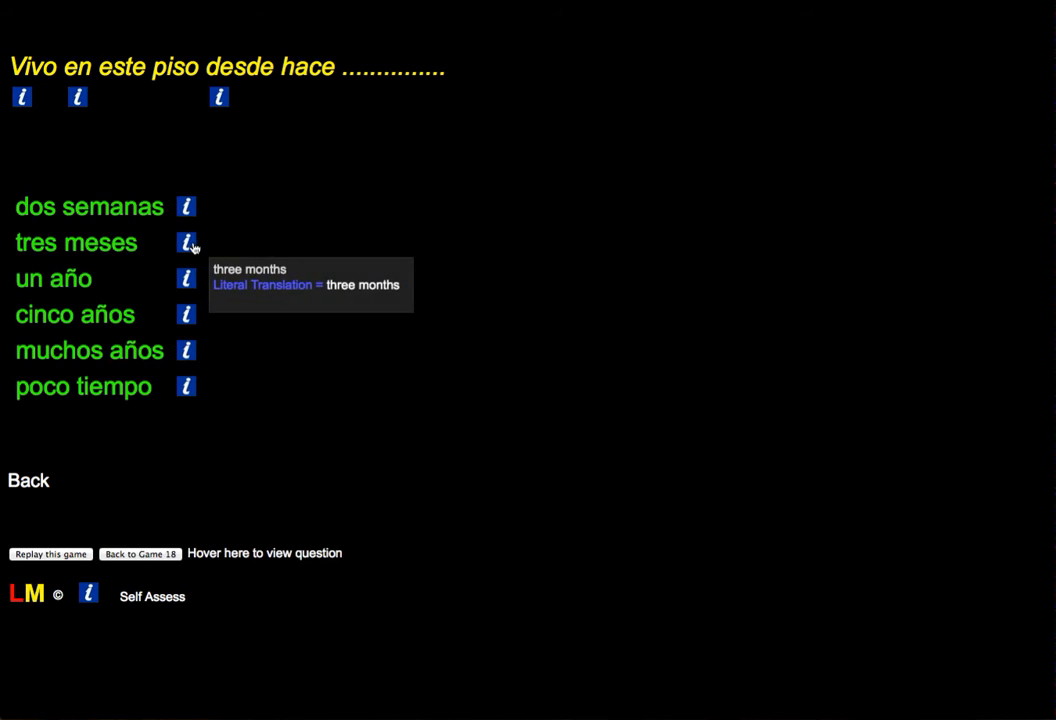
{"action": "left_click", "coordinate": [76, 242]}
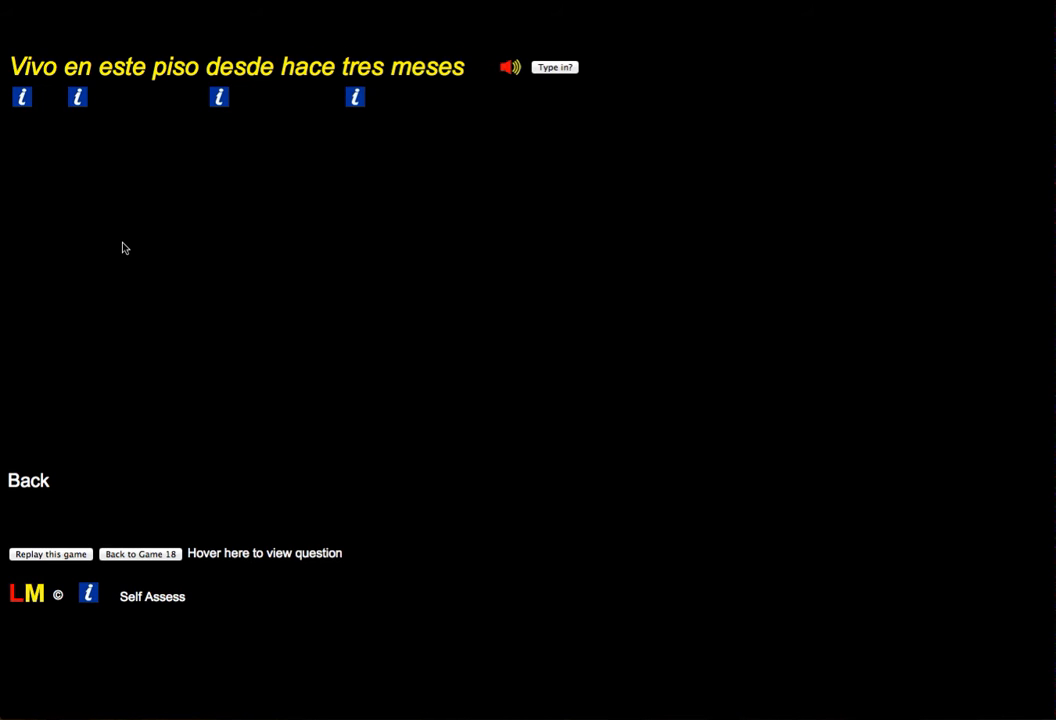
{"action": "mouse_move", "coordinate": [508, 356]}
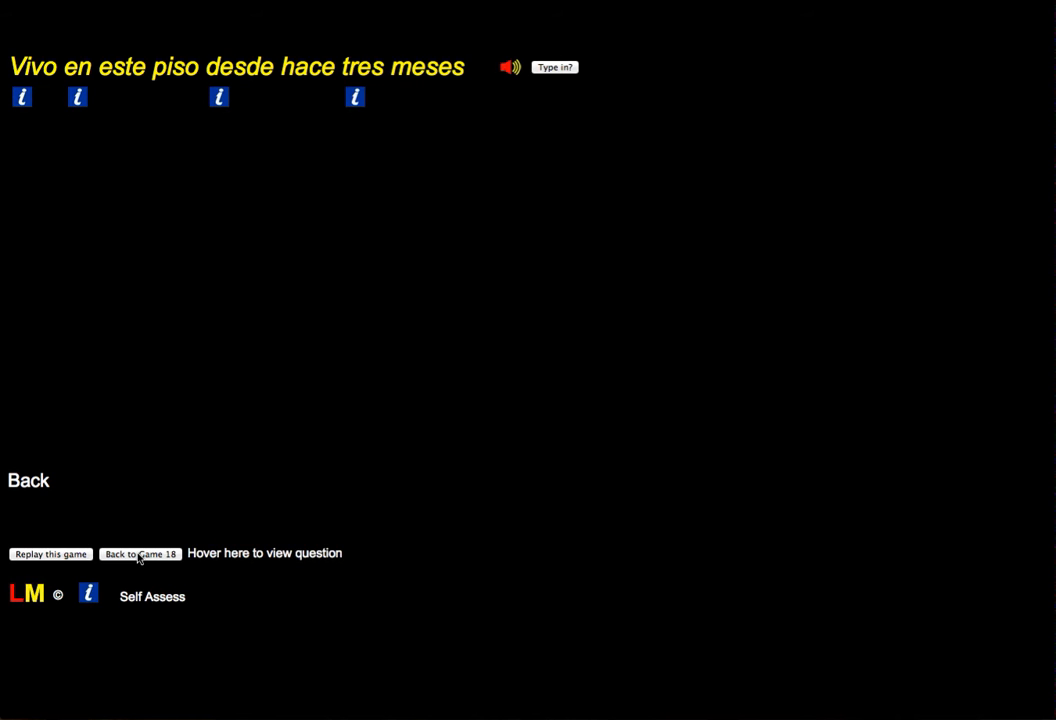
Step: Return to Game 18, advance to question 2 '¿A qué hora te levantas?' and begin creating an answer
{"action": "left_click", "coordinate": [140, 554]}
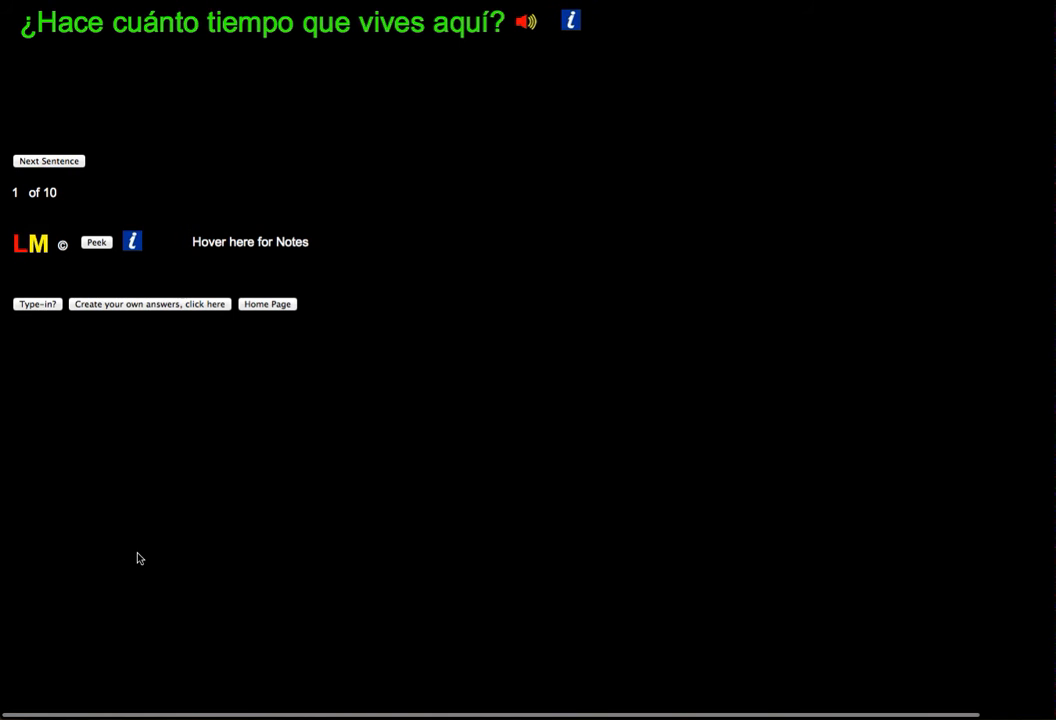
{"action": "mouse_move", "coordinate": [84, 168]}
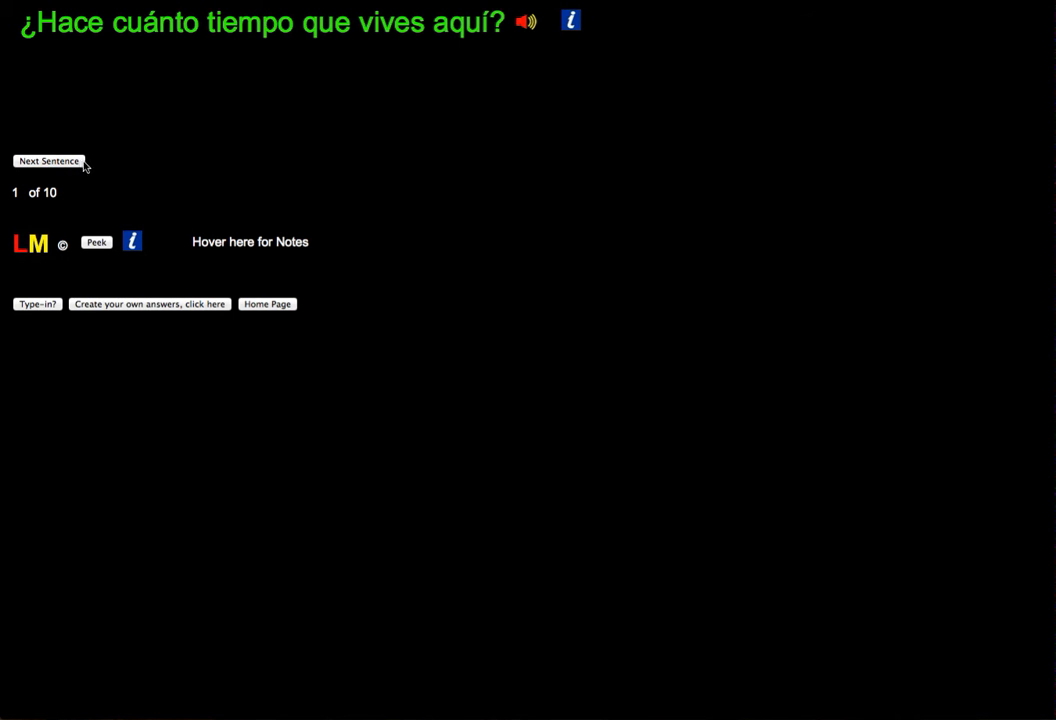
{"action": "mouse_move", "coordinate": [62, 164]}
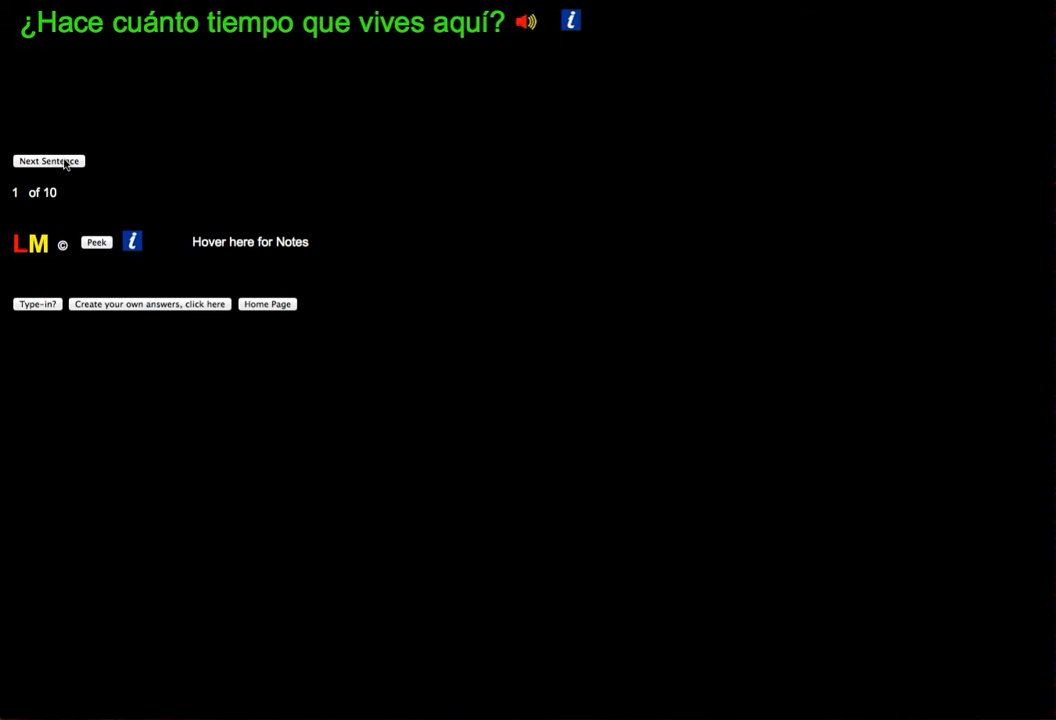
{"action": "left_click", "coordinate": [48, 160]}
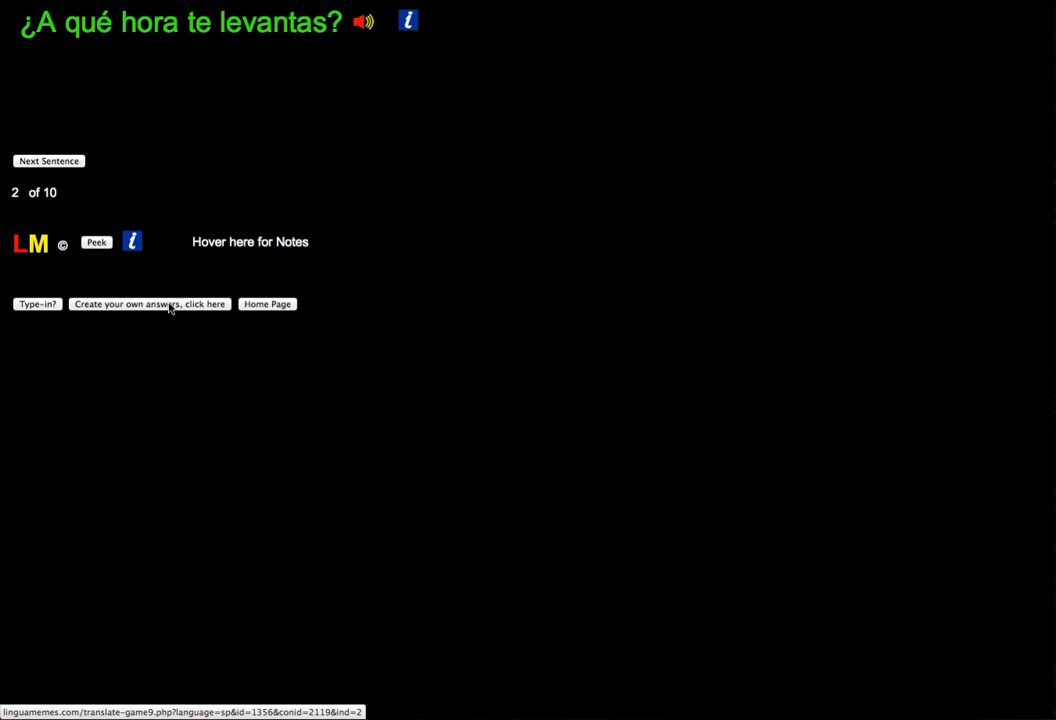
{"action": "left_click", "coordinate": [148, 304]}
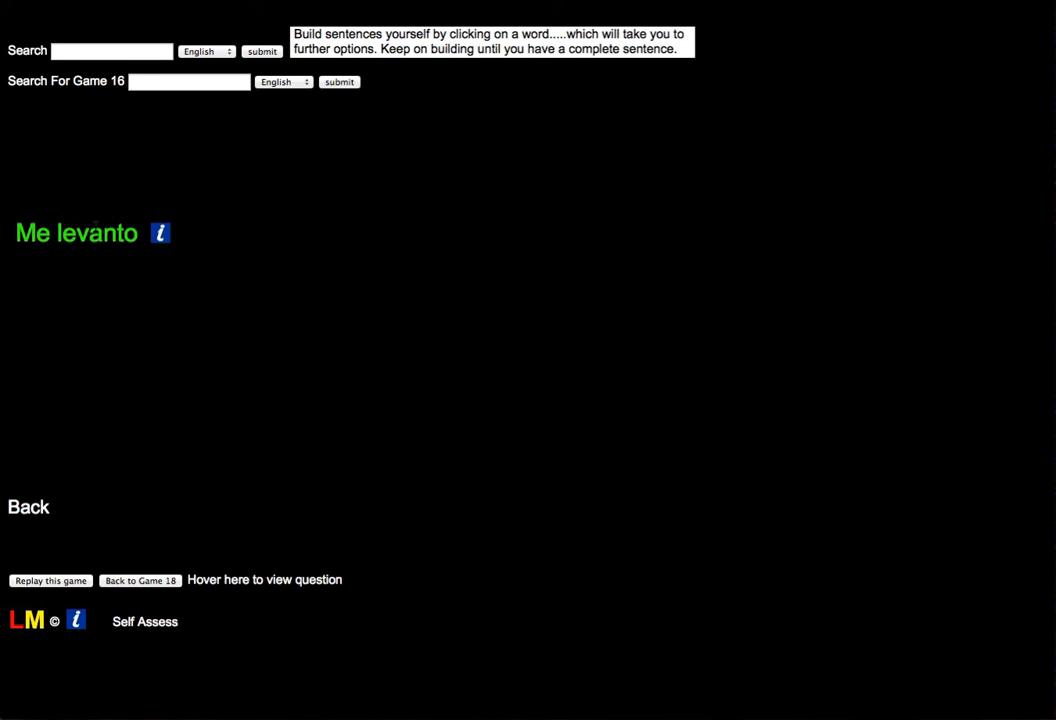
Step: Assemble 'Me levanto' + 'a medianoche' into 'Me levanto a medianoche de vez en cuando'
{"action": "left_click", "coordinate": [80, 234]}
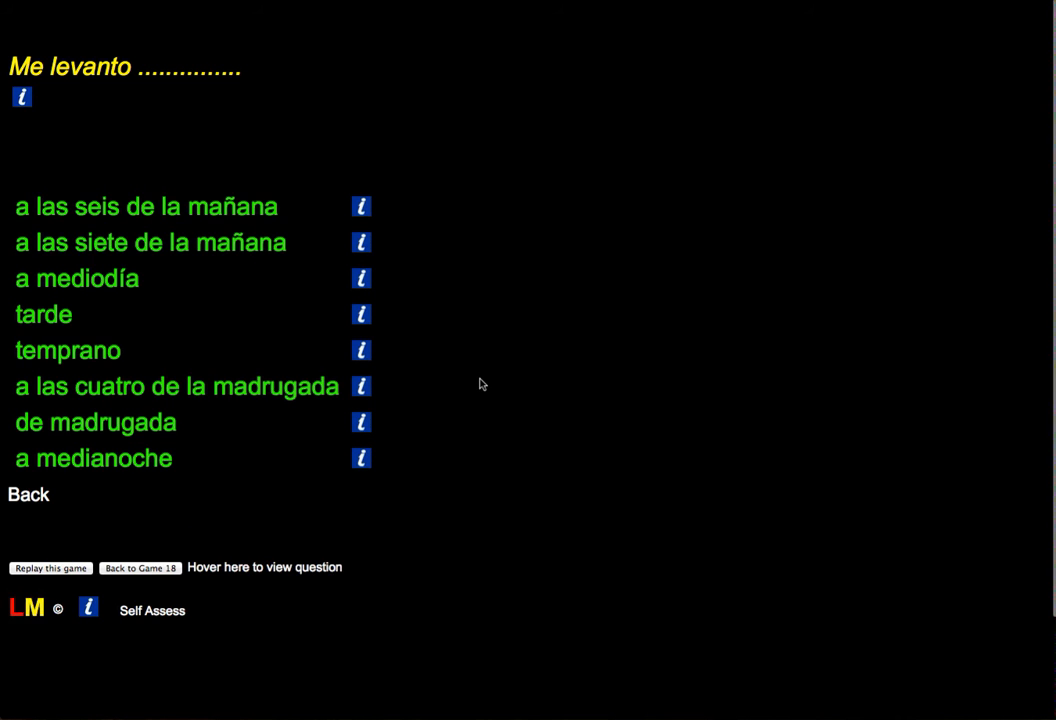
{"action": "mouse_move", "coordinate": [360, 350]}
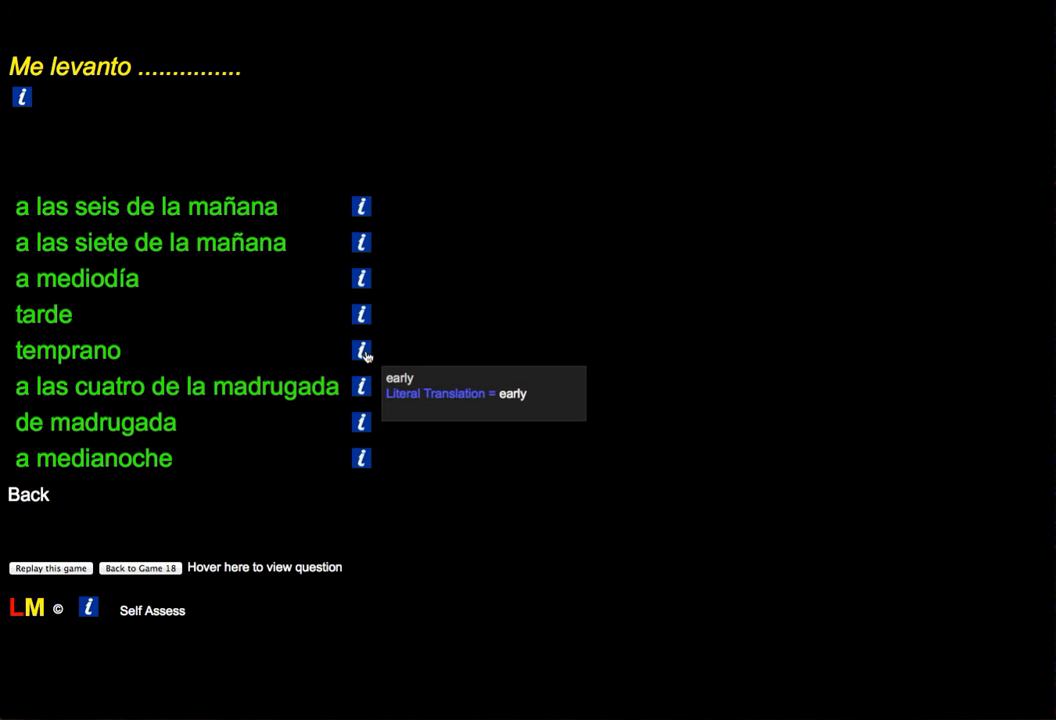
{"action": "mouse_move", "coordinate": [360, 386]}
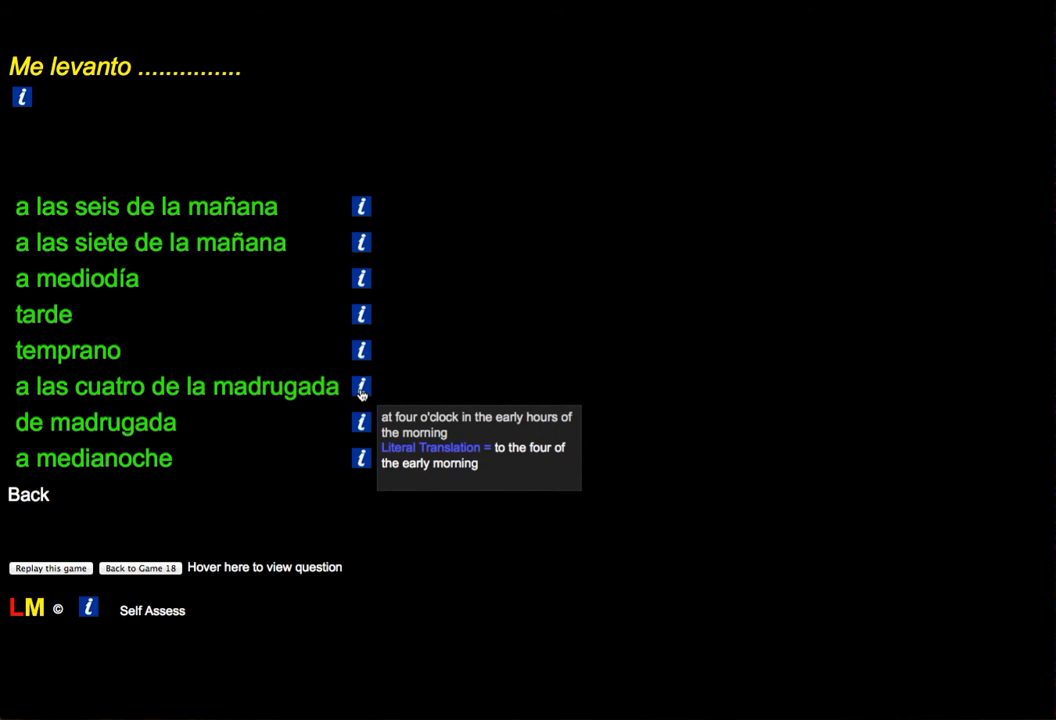
{"action": "mouse_move", "coordinate": [362, 424]}
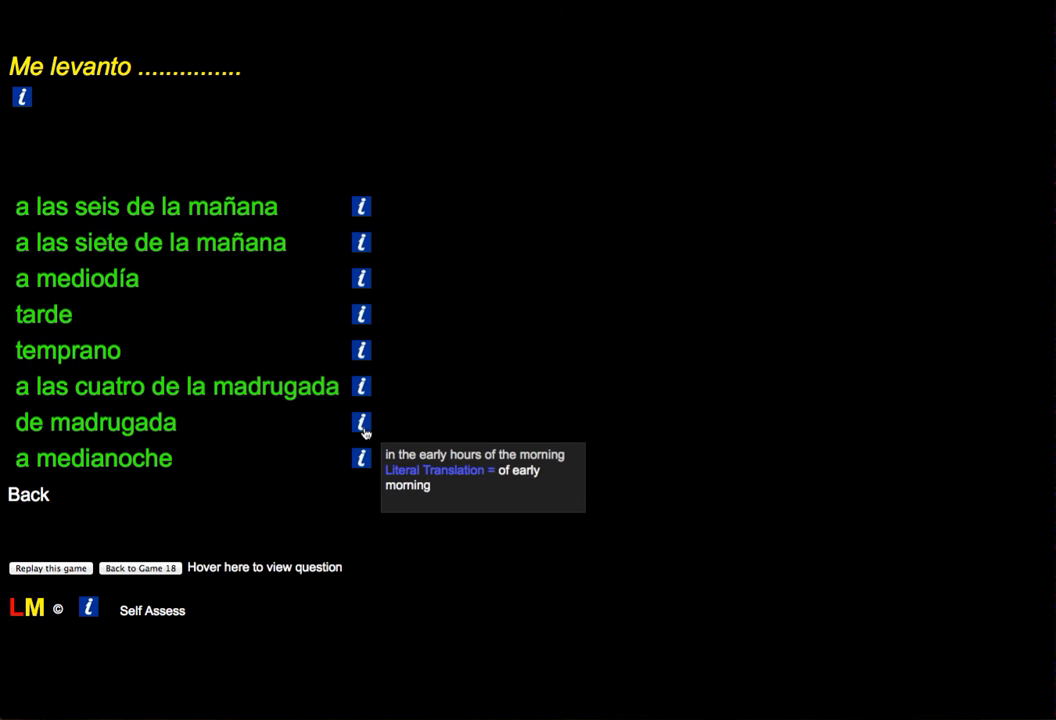
{"action": "mouse_move", "coordinate": [360, 458]}
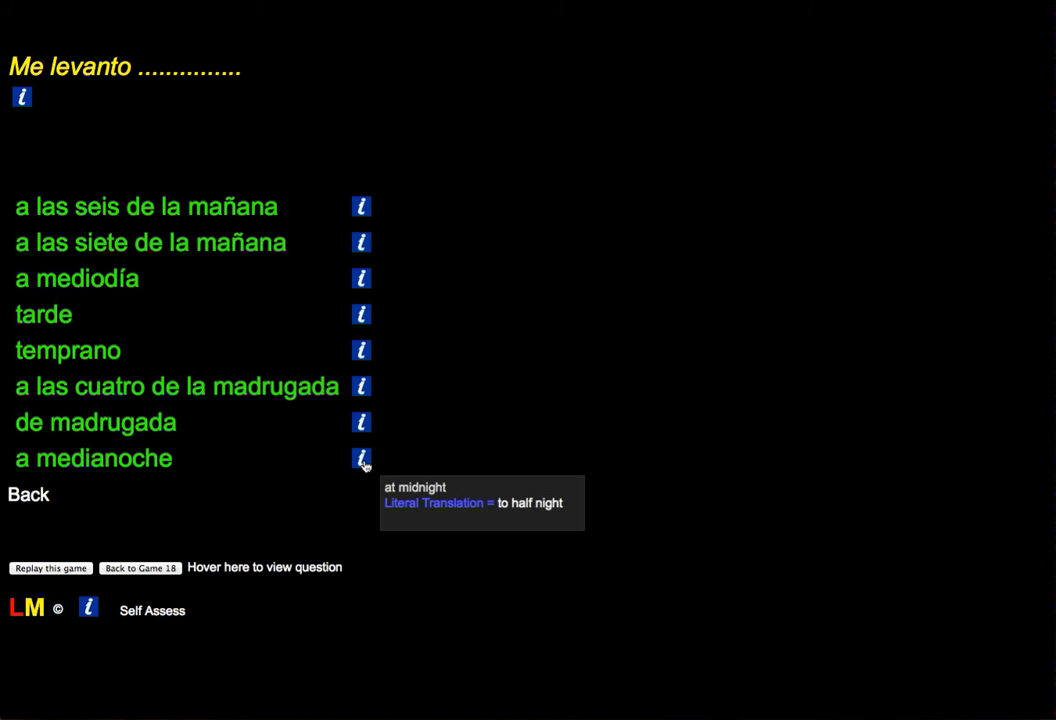
{"action": "left_click", "coordinate": [92, 458]}
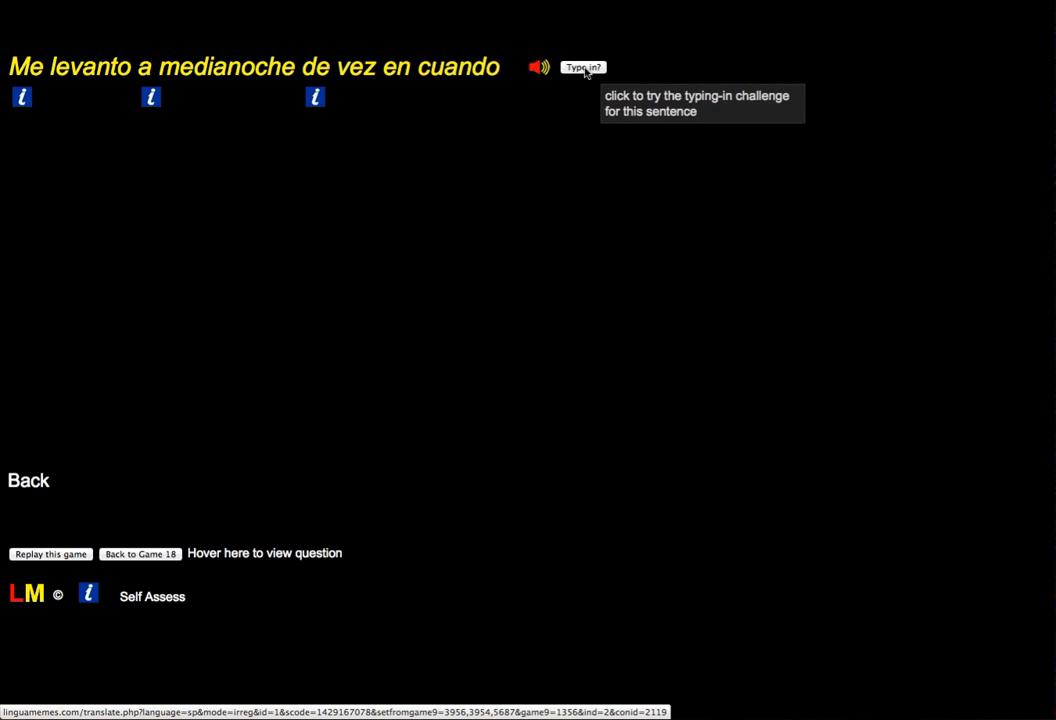
{"action": "mouse_move", "coordinate": [552, 218]}
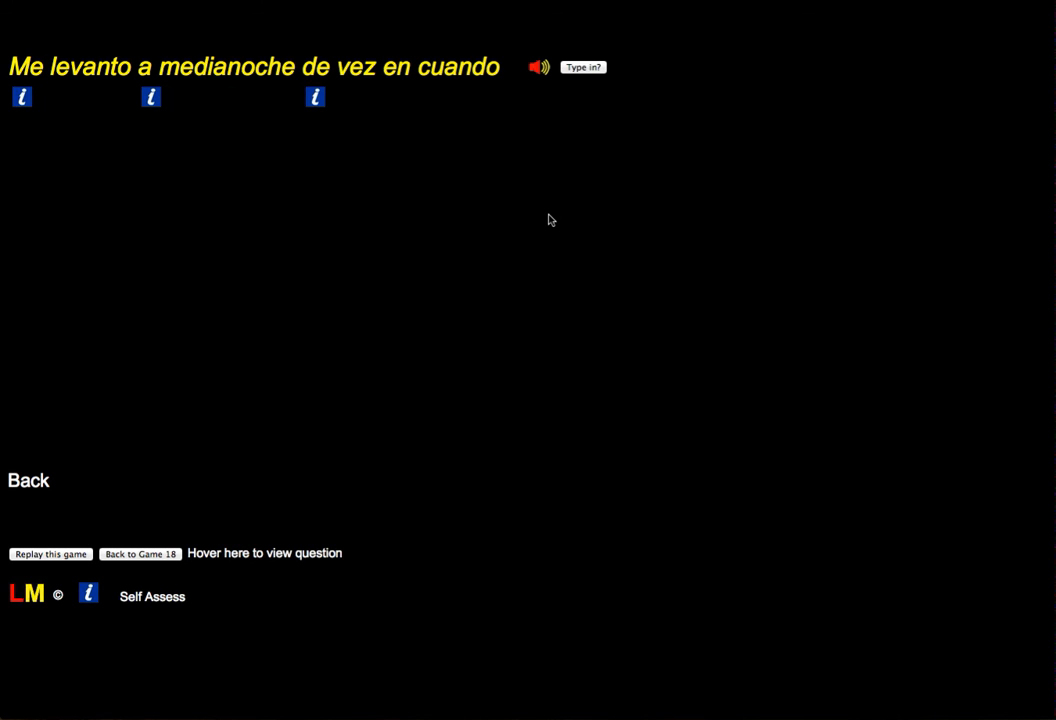
{"action": "mouse_move", "coordinate": [856, 244]}
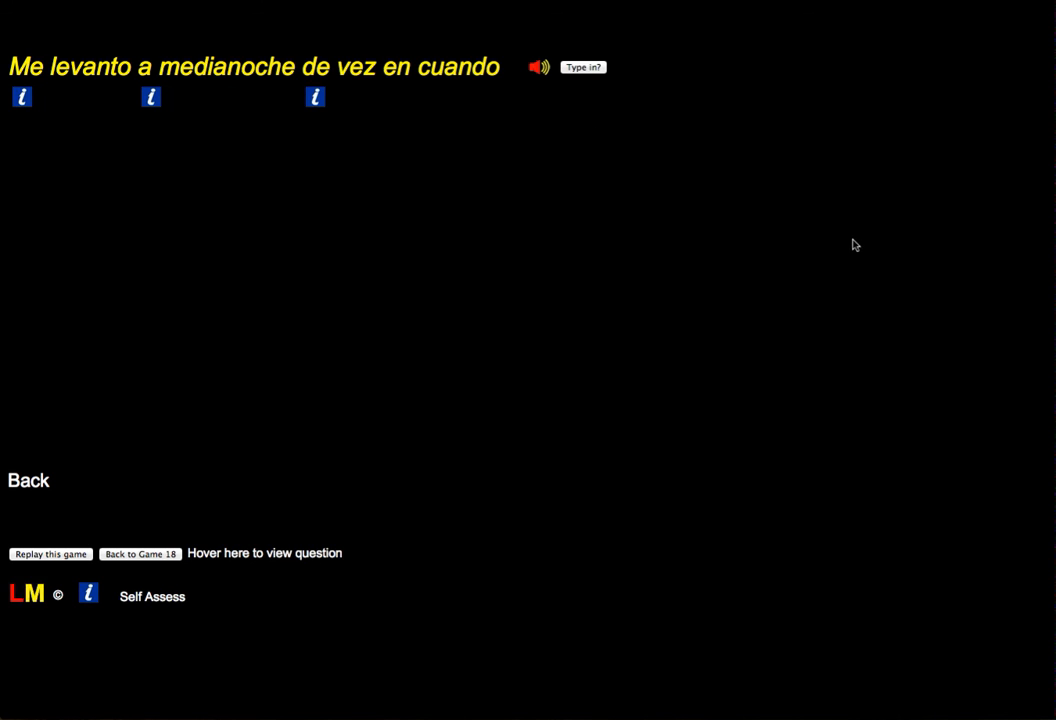